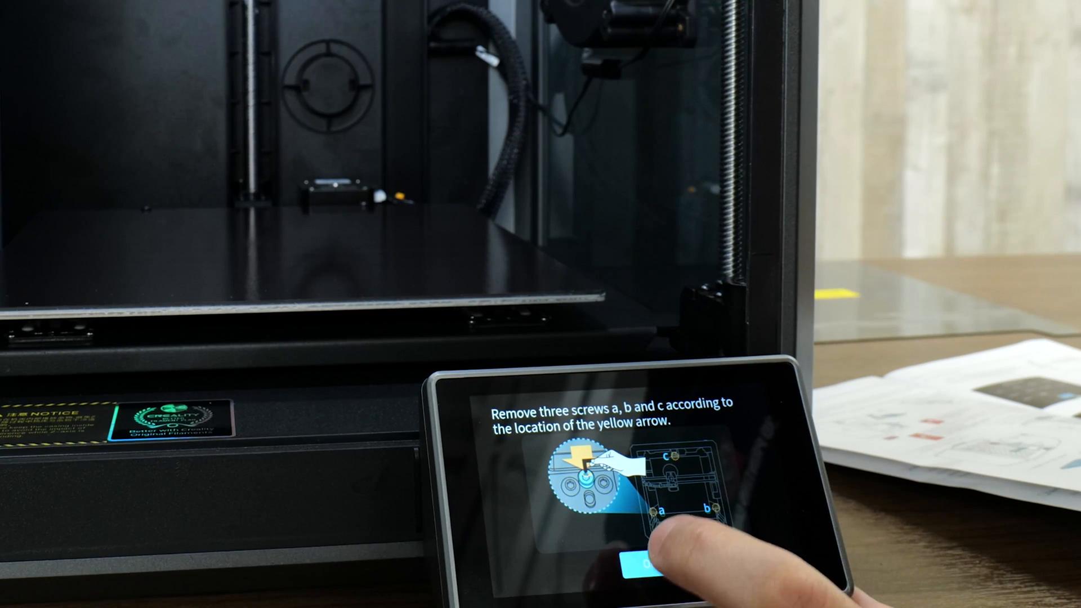
- Confirm the three shipping screws are removed and proceed to network setup
click(634, 567)
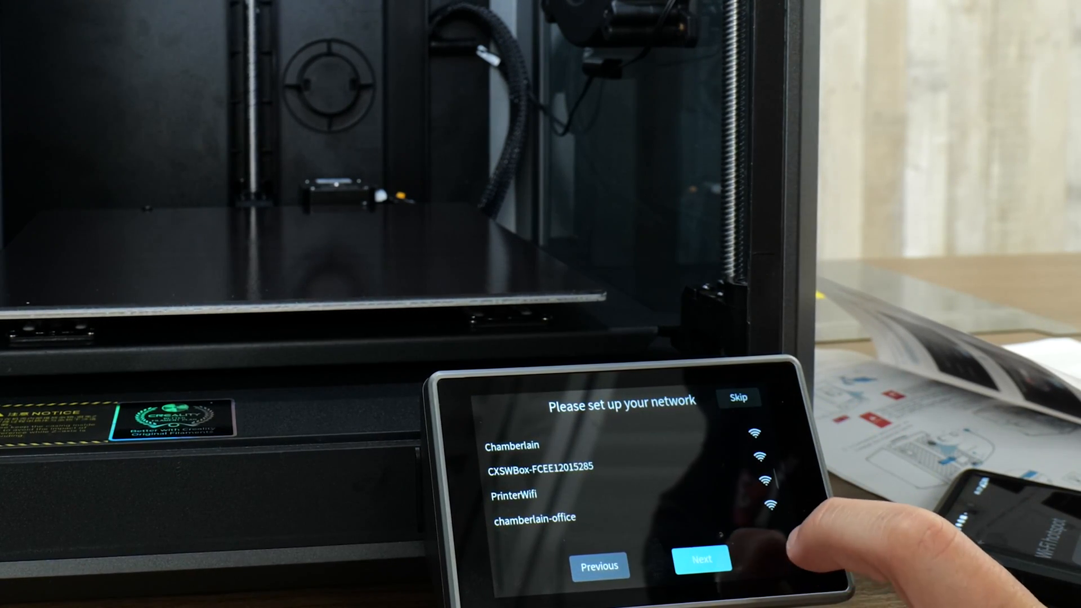
click(702, 558)
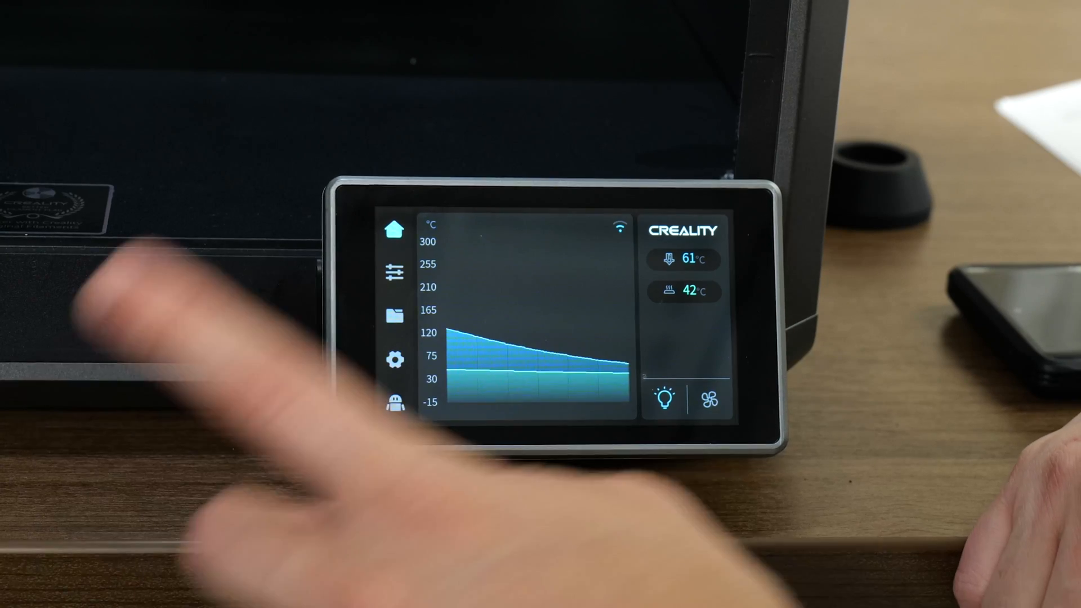
- Toggle the printer's chamber light from the home dashboard
click(663, 399)
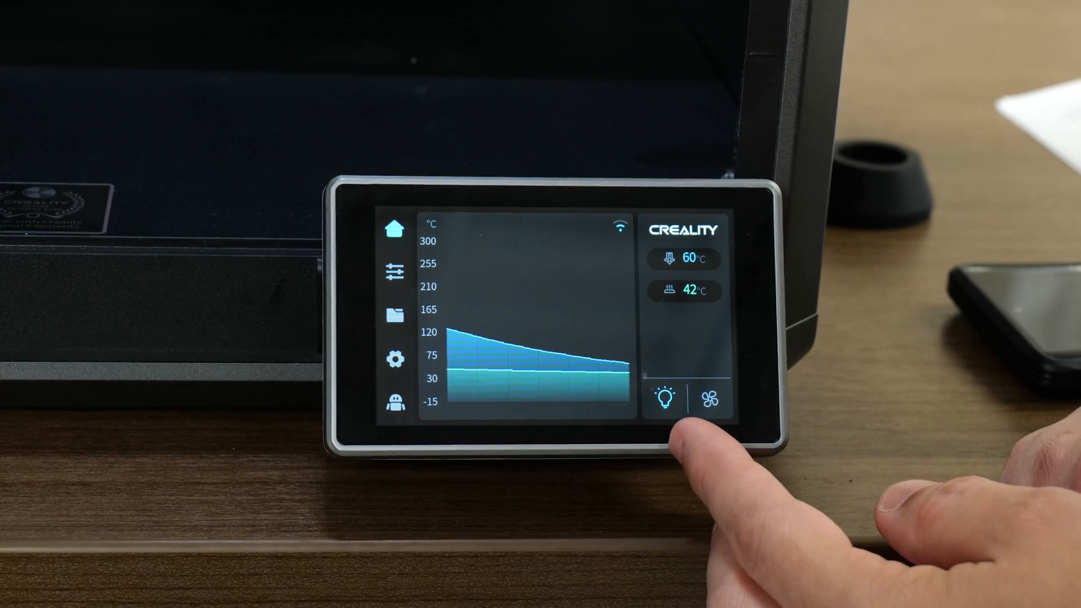
- Show the Cooling controls with model, side and back fans at 0%
click(709, 398)
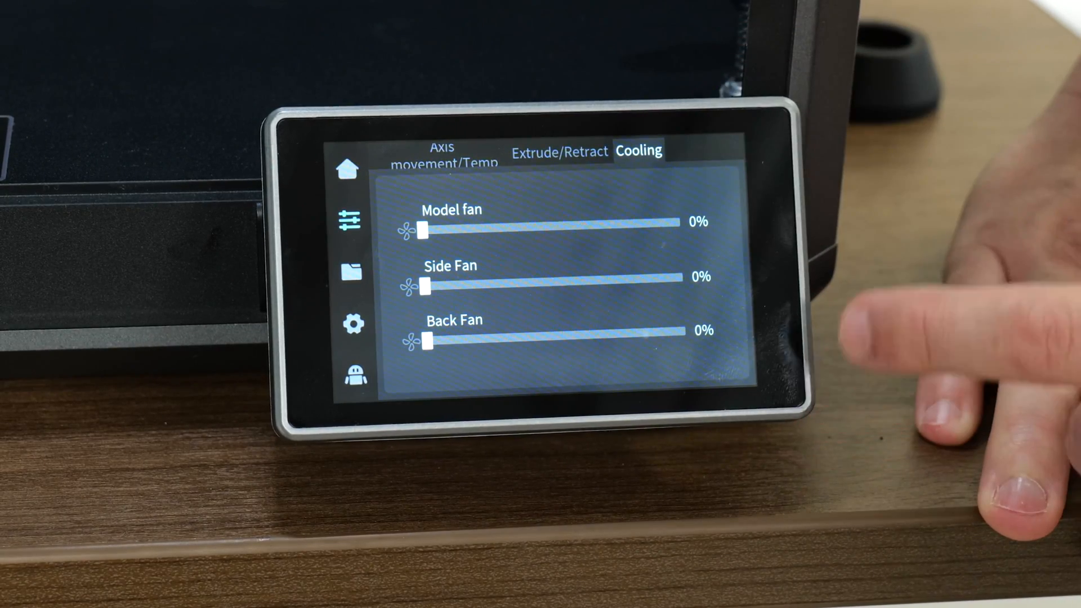
- View the Extrude/Retract controls at 240°C, then the Axis movement/Temp controls
click(559, 151)
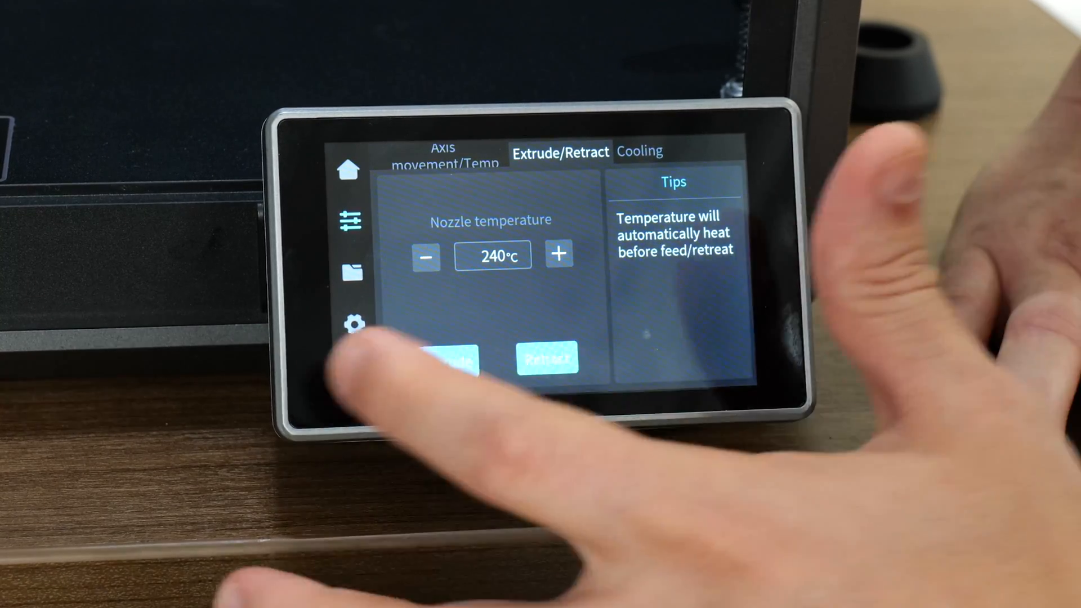
click(443, 158)
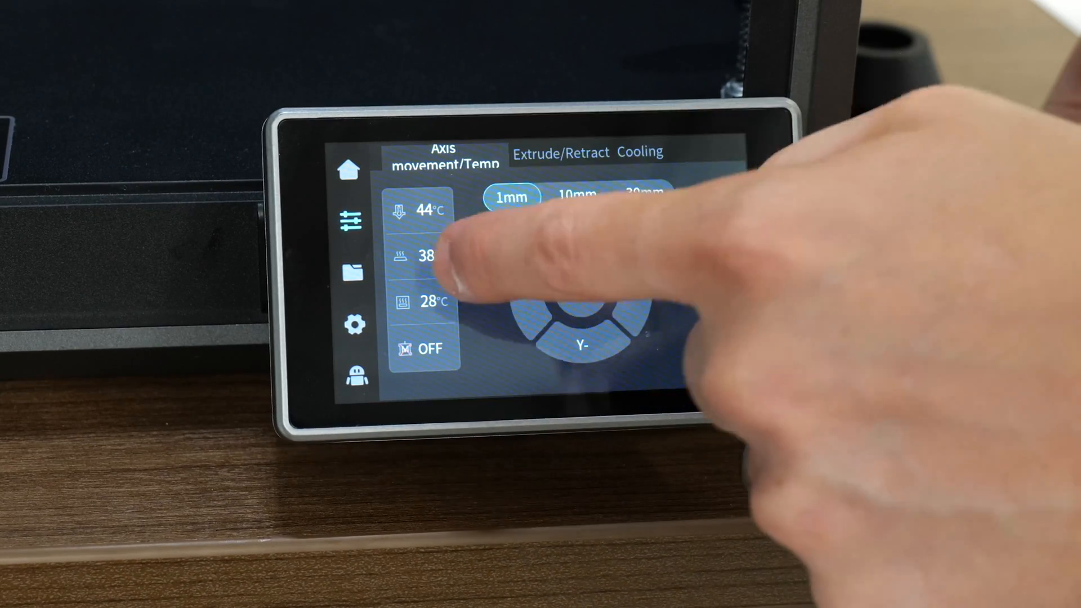
- Inspect the jog and temperature controls and list the stored print files
click(424, 255)
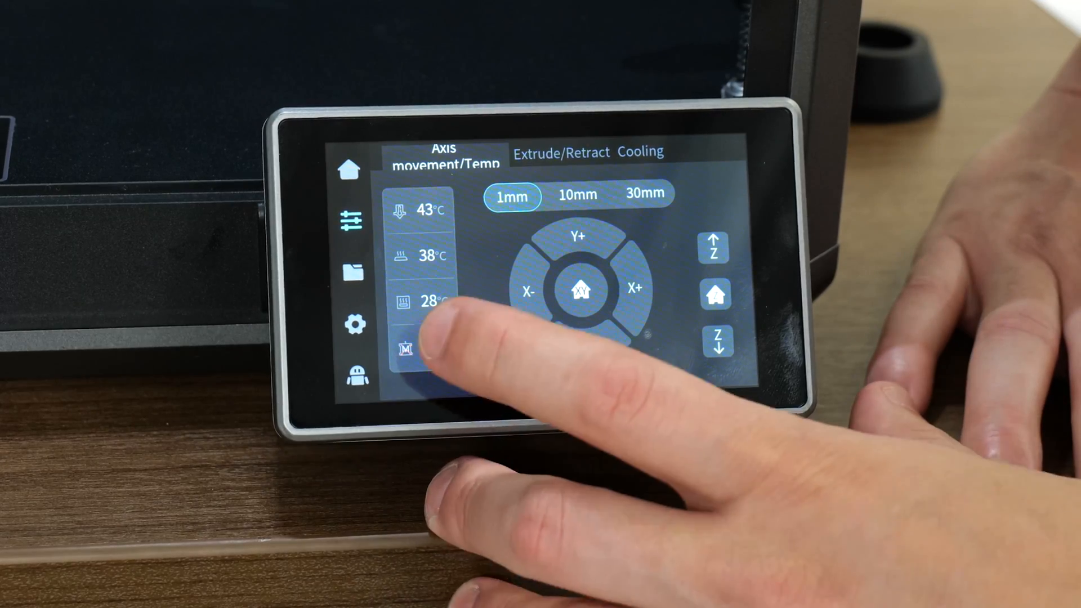
click(421, 350)
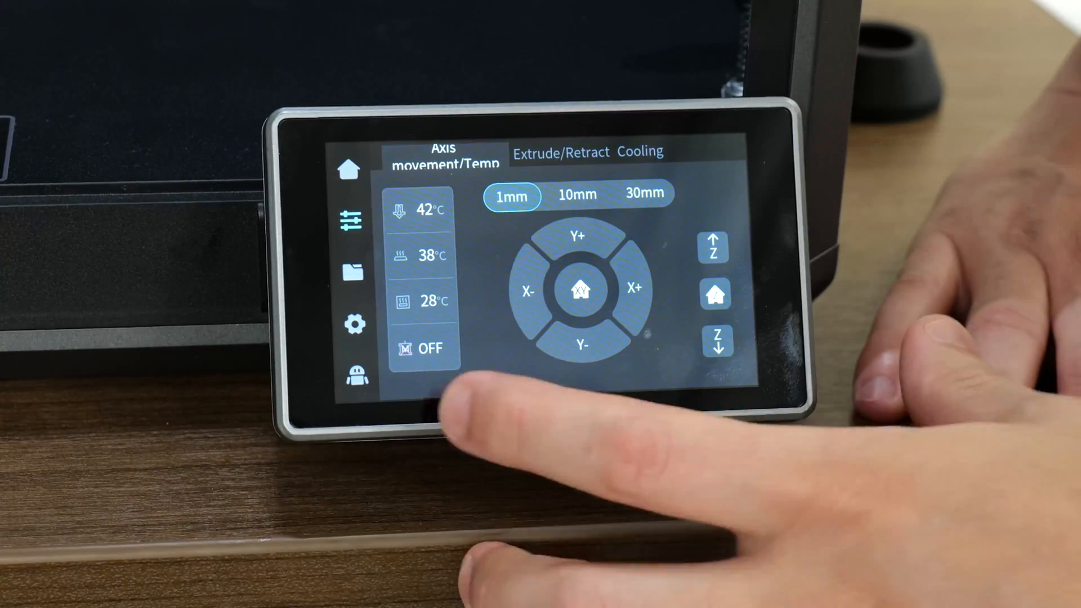
click(581, 289)
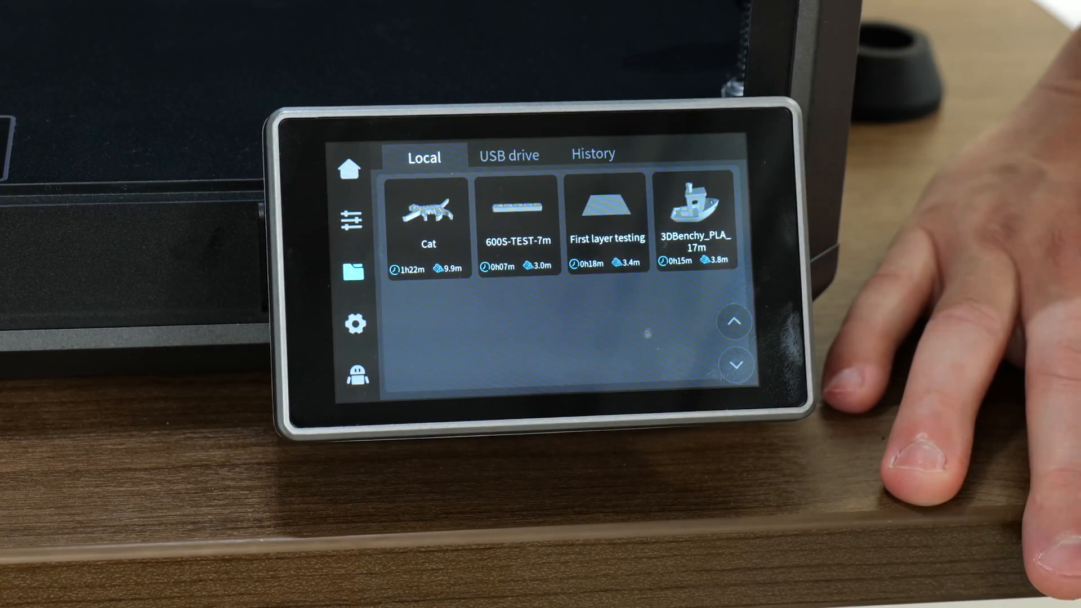
click(593, 153)
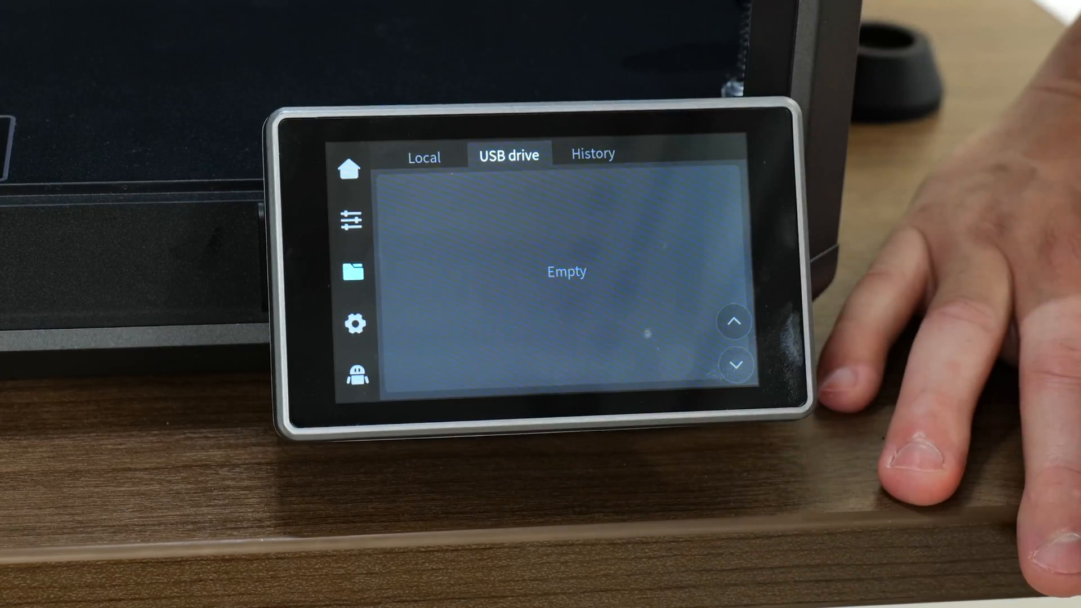
click(423, 157)
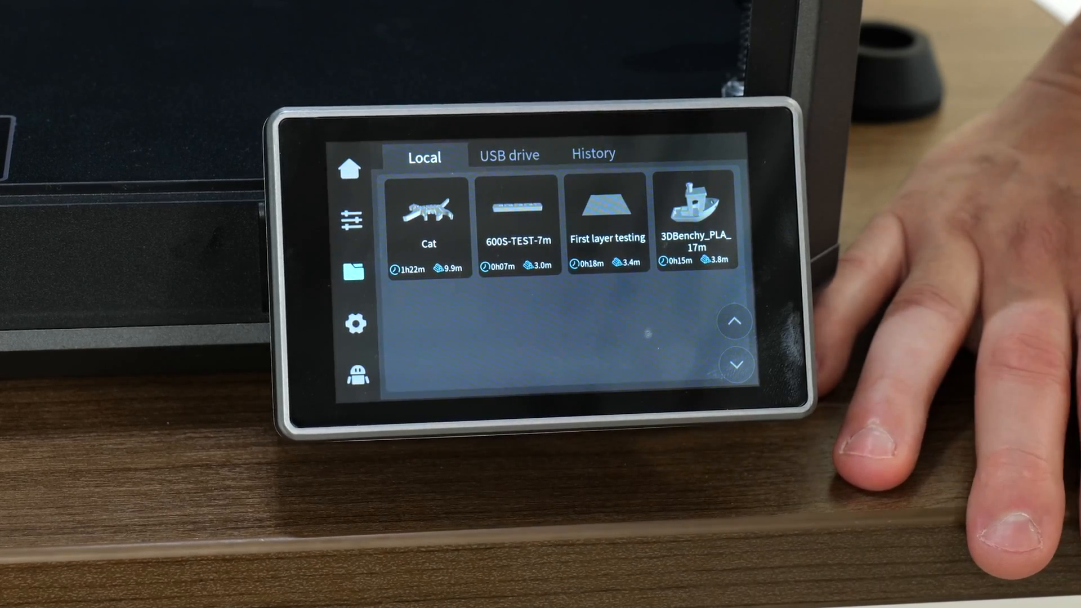
click(356, 322)
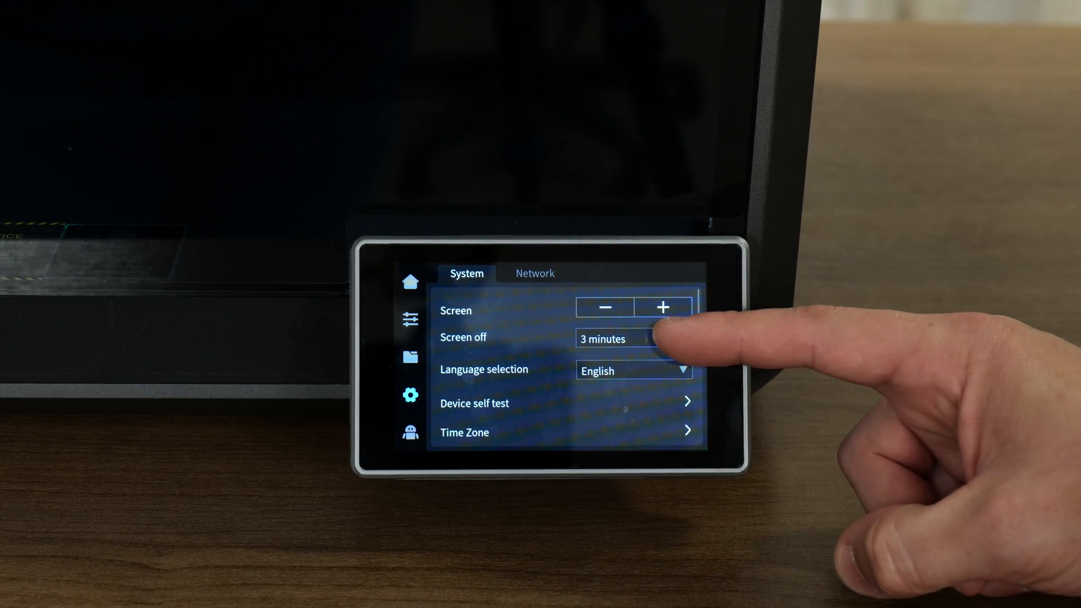
- Raise the screen brightness and browse further down the System settings list
click(614, 338)
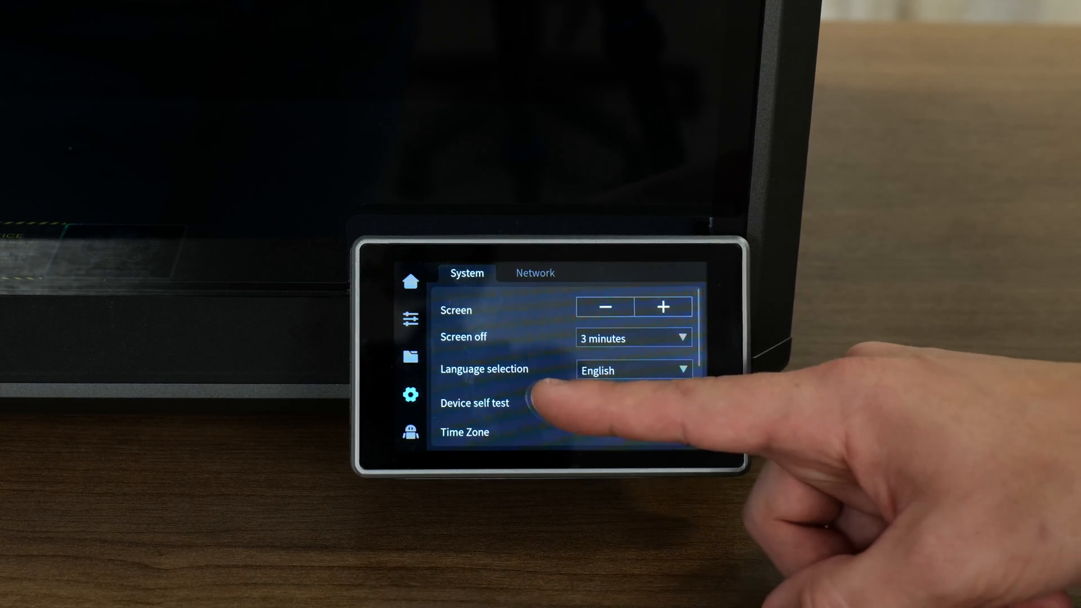
click(474, 403)
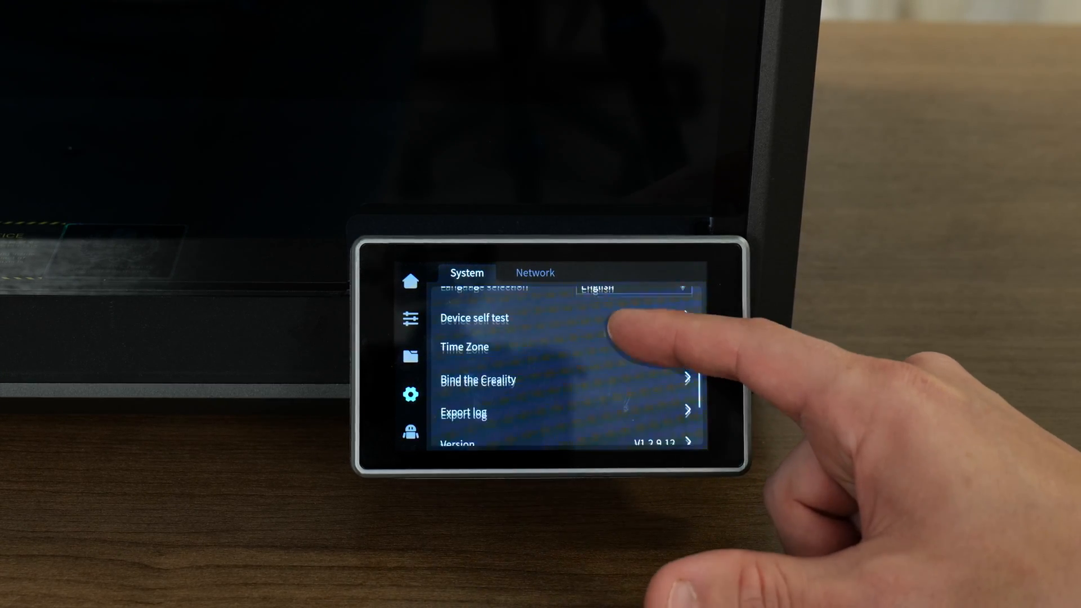
- Show the Creality Cloud binding QR code, close it, and export the printer log
scroll(down, 3)
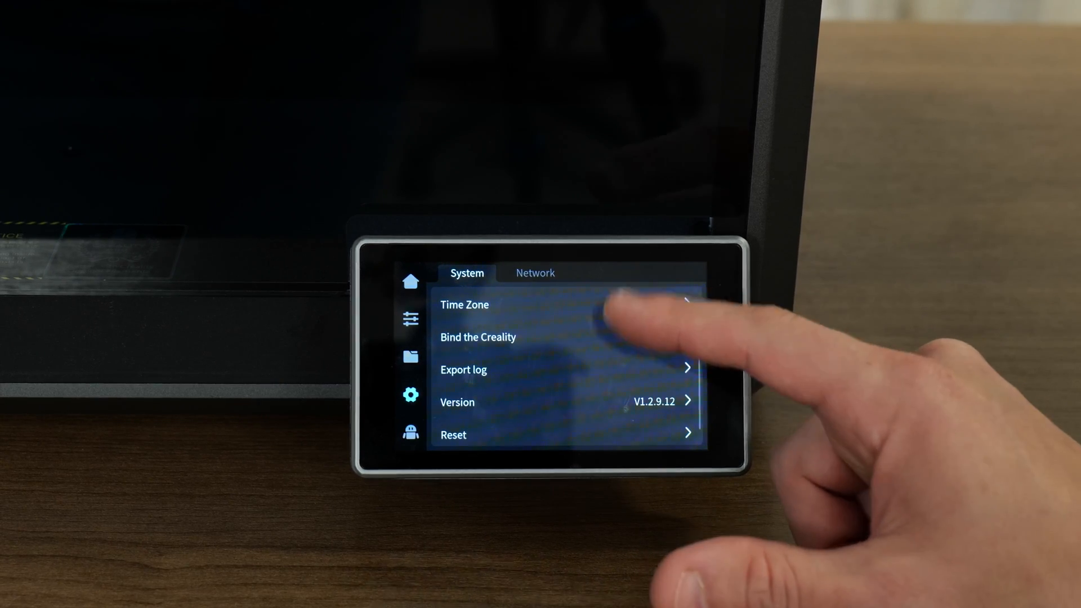
click(478, 337)
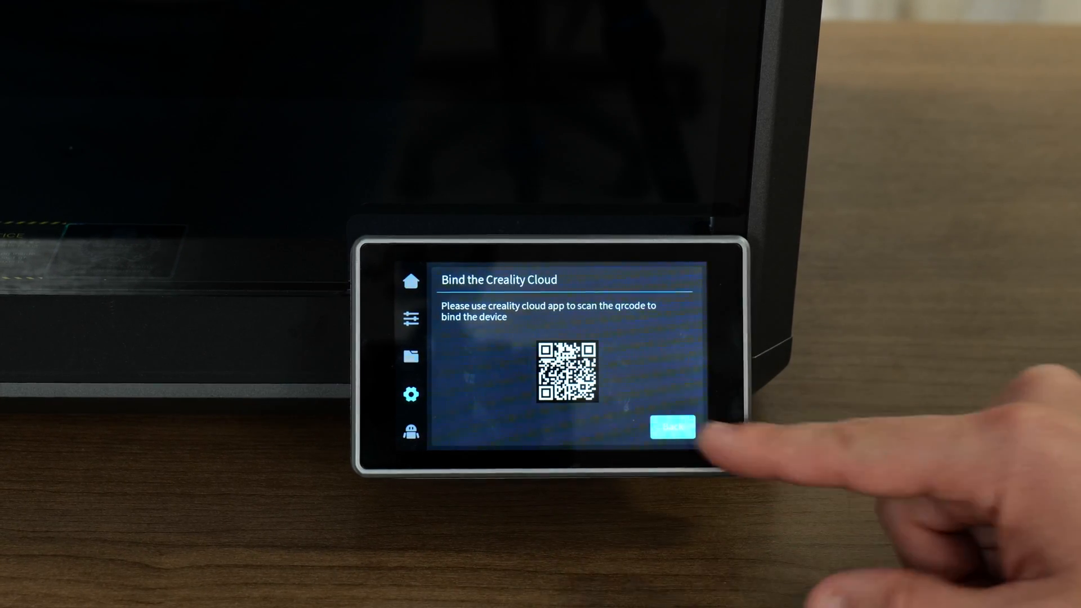
click(672, 426)
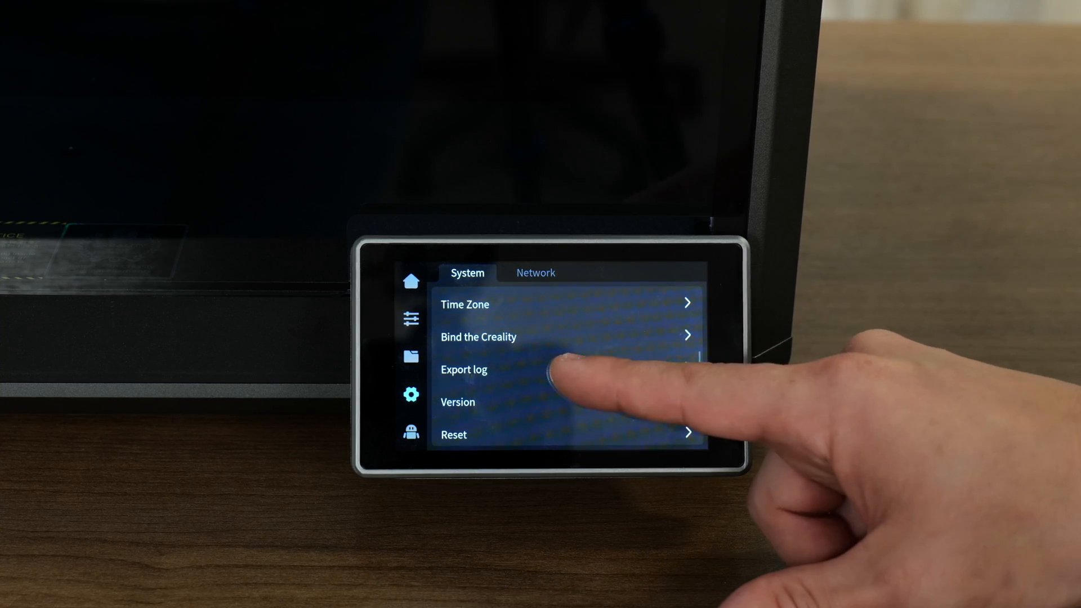
click(464, 370)
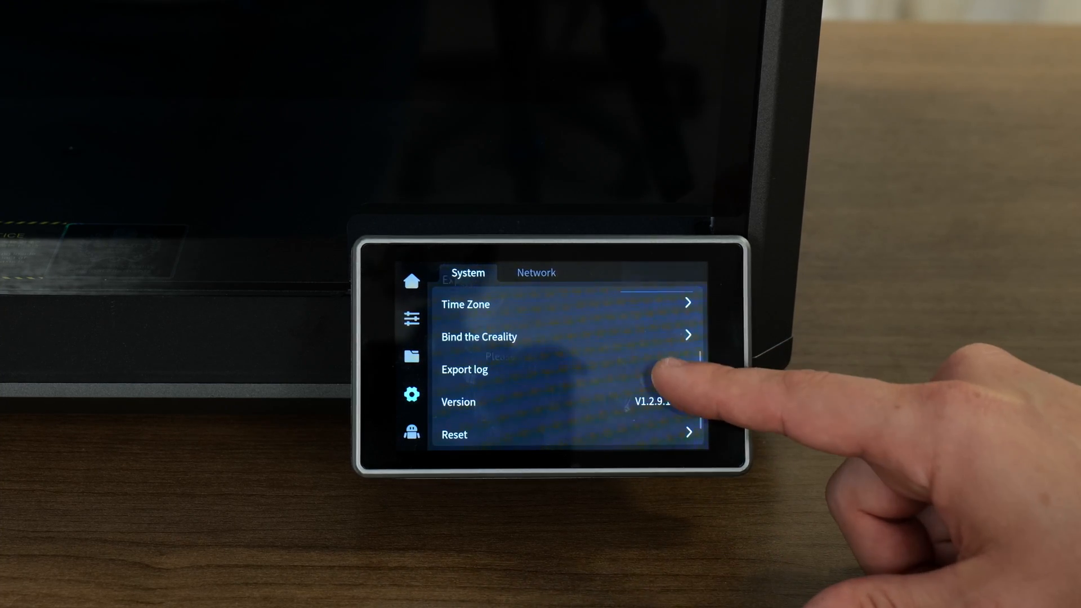
- Verify firmware V1.2.9.12 is latest and view the K1 About details
click(464, 369)
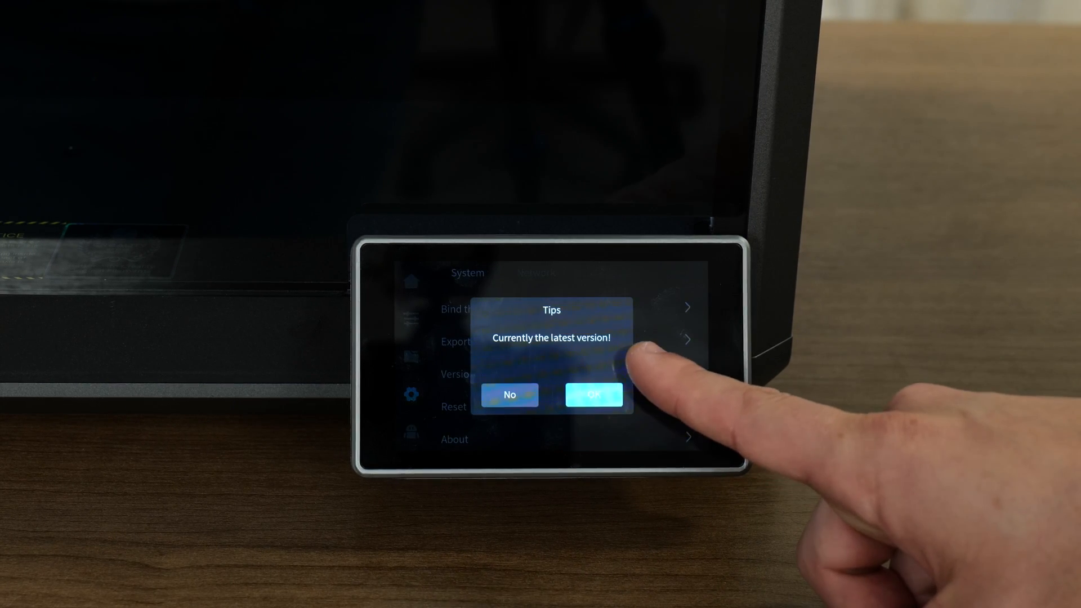
click(593, 394)
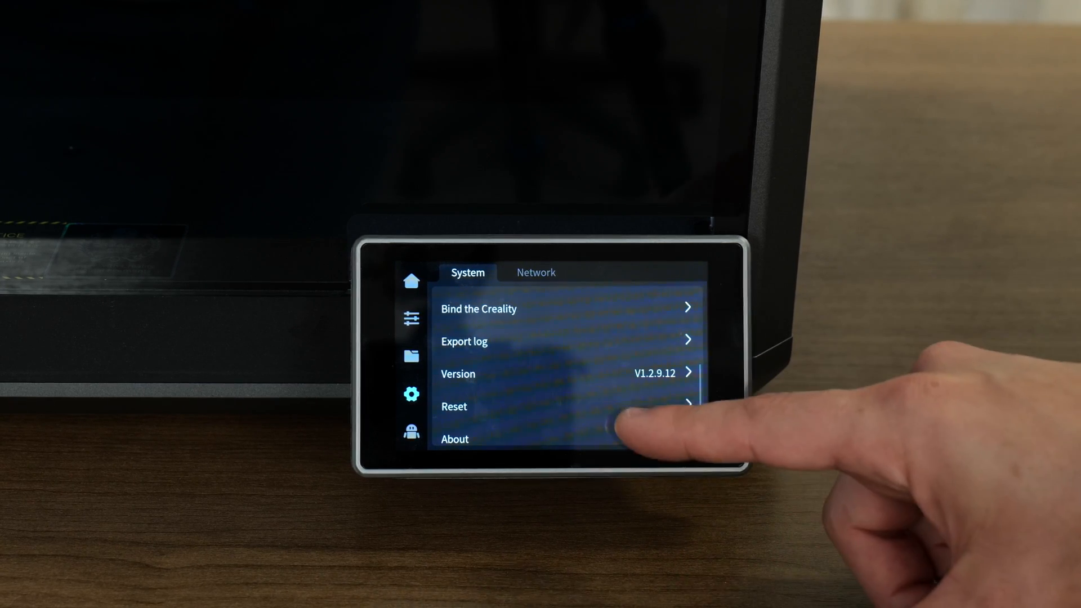
click(454, 439)
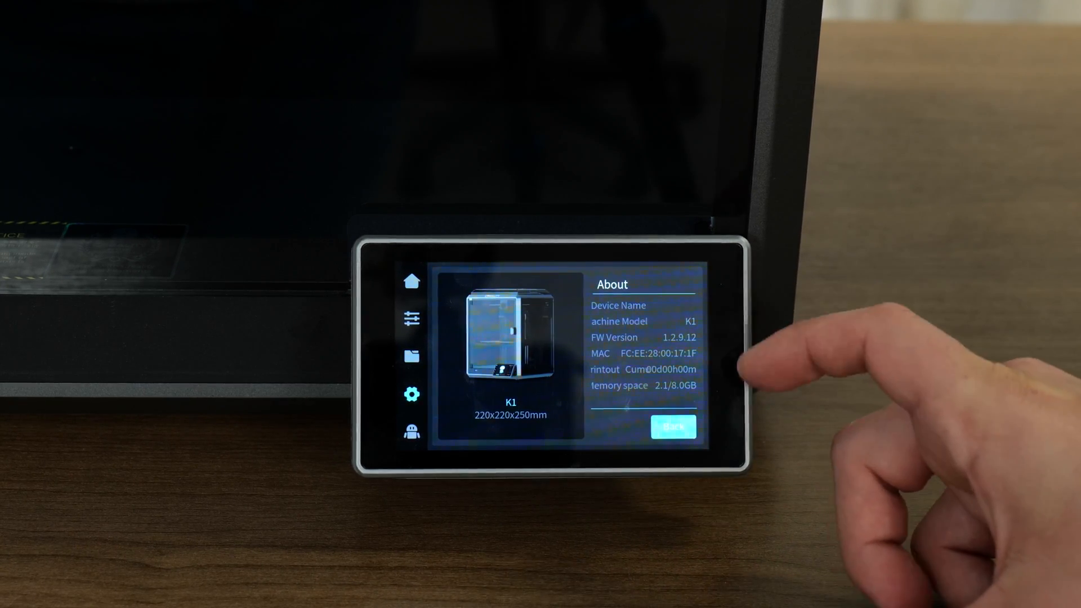